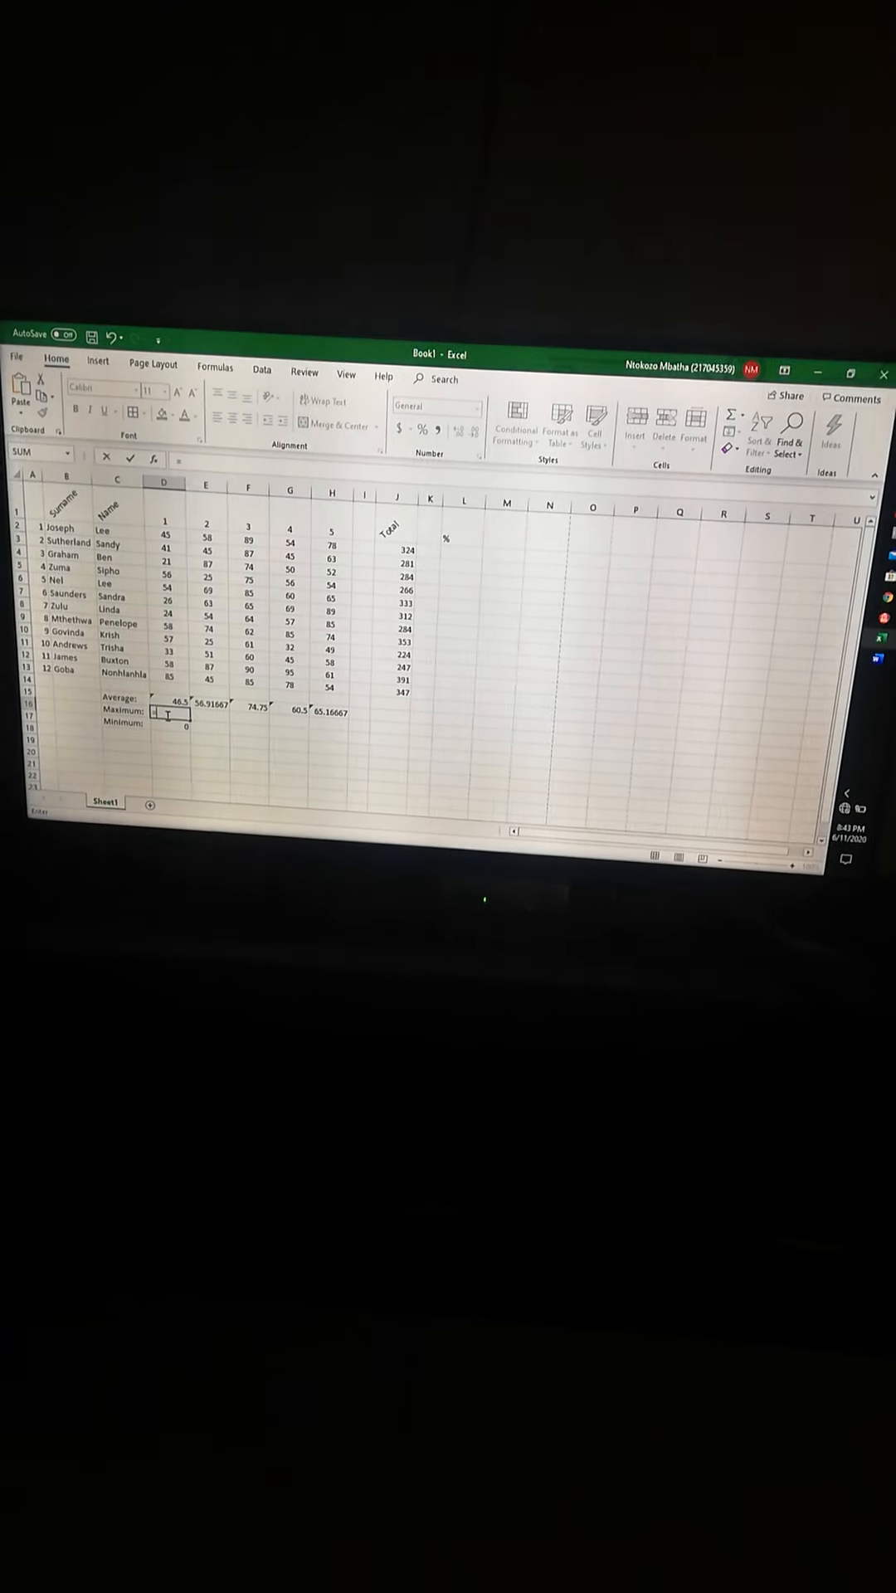
Enter =MAX(D2:D13) in D17 for the highest Test 1 mark.
text(=max)
click(448, 538)
text(=J2/)
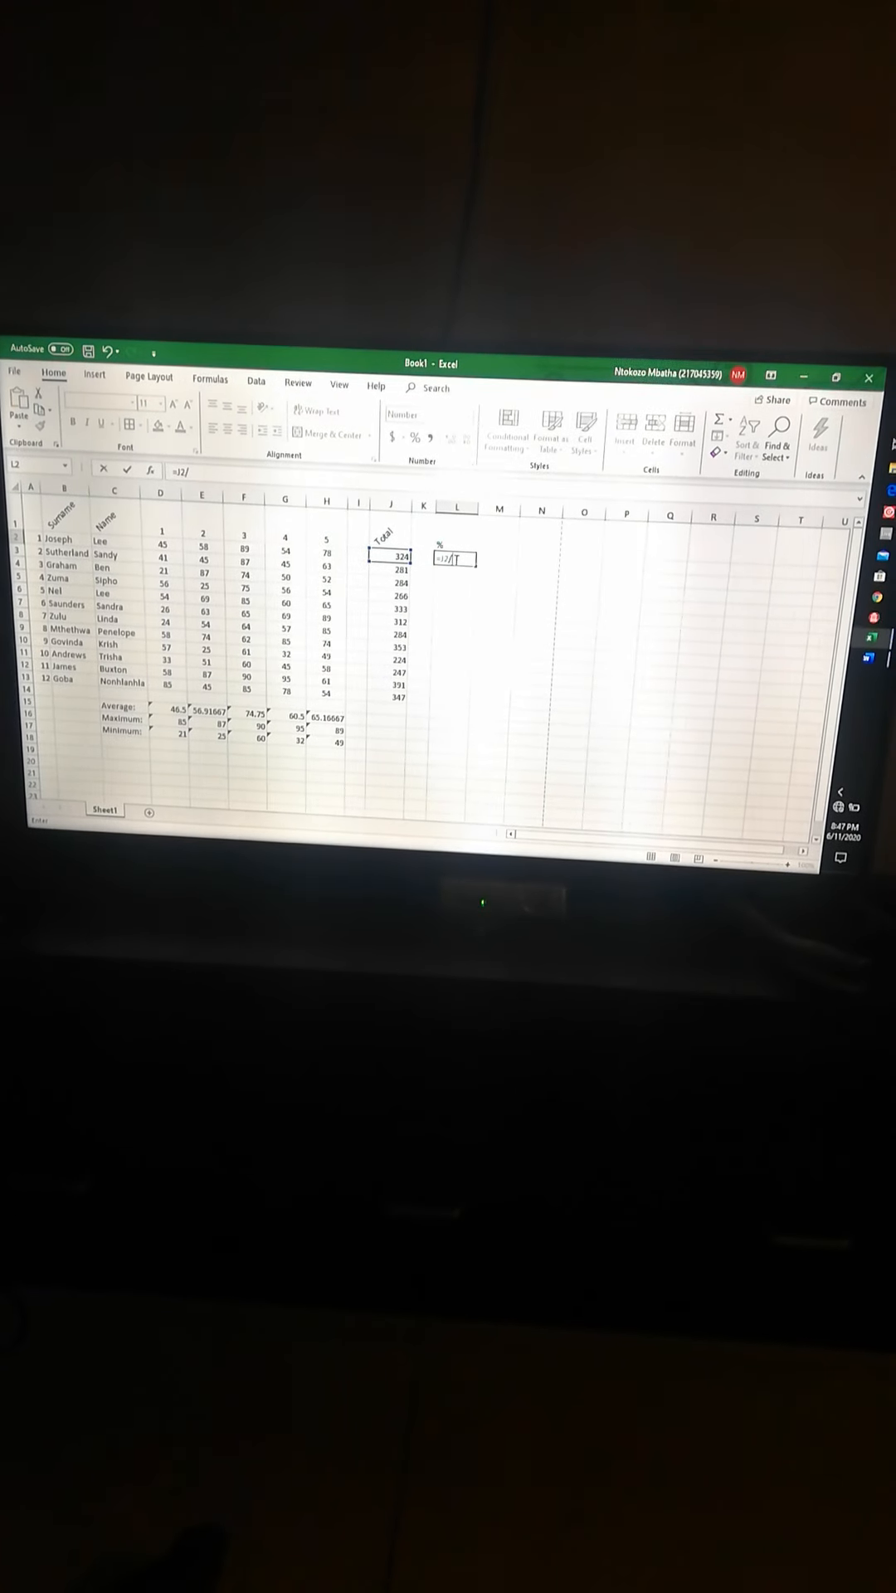
Enter =J2/500*100 in L2, giving the first student 64.8 percent.
text(500)
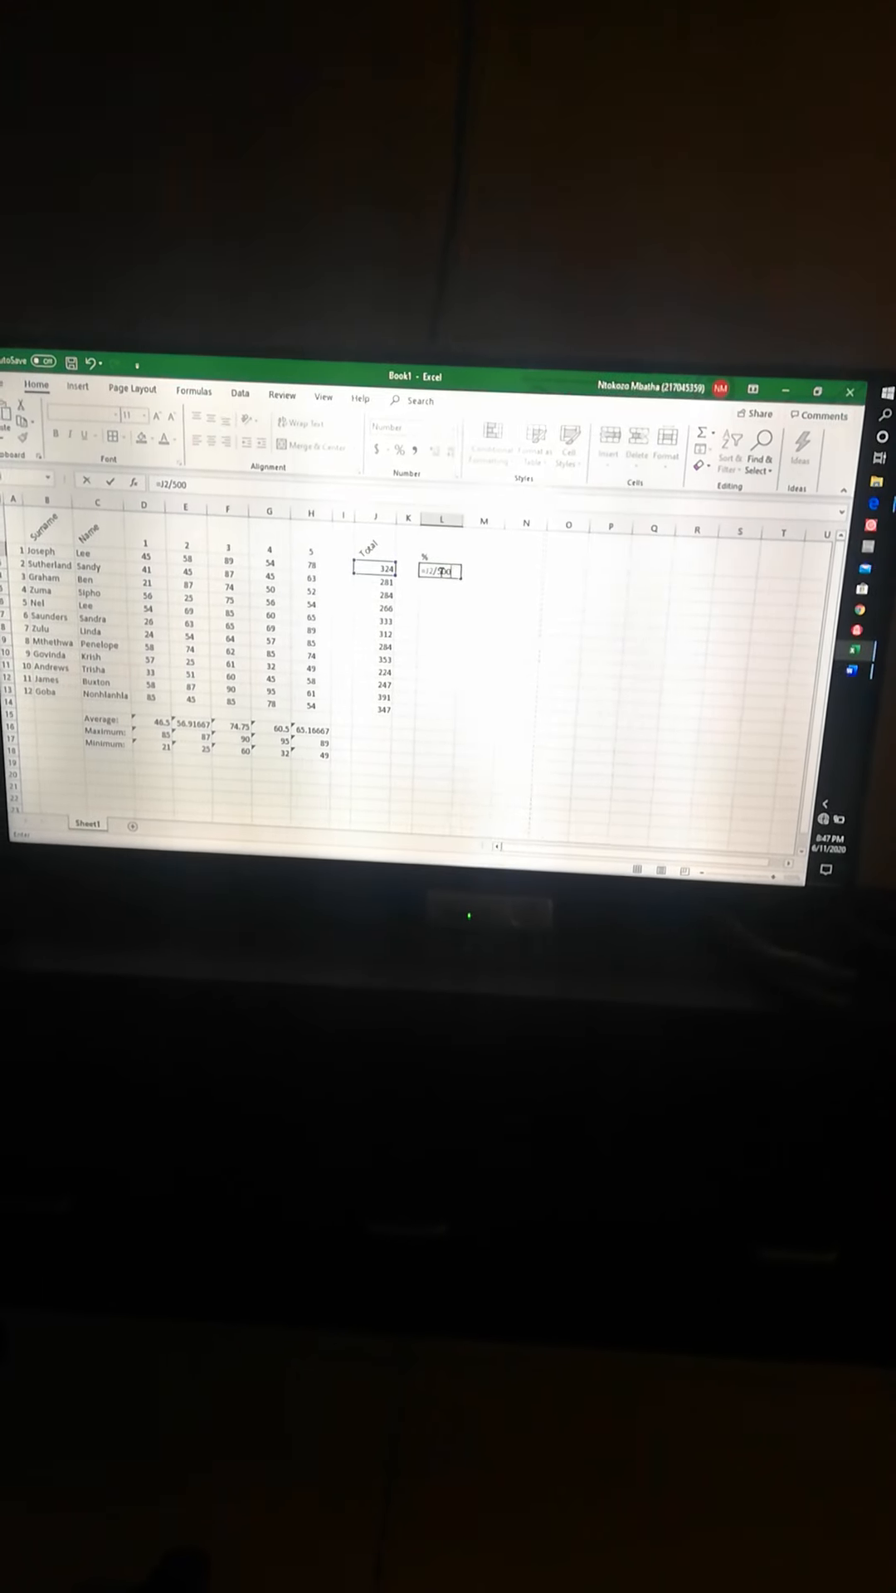
text(*100)
click(440, 586)
text(=J3)
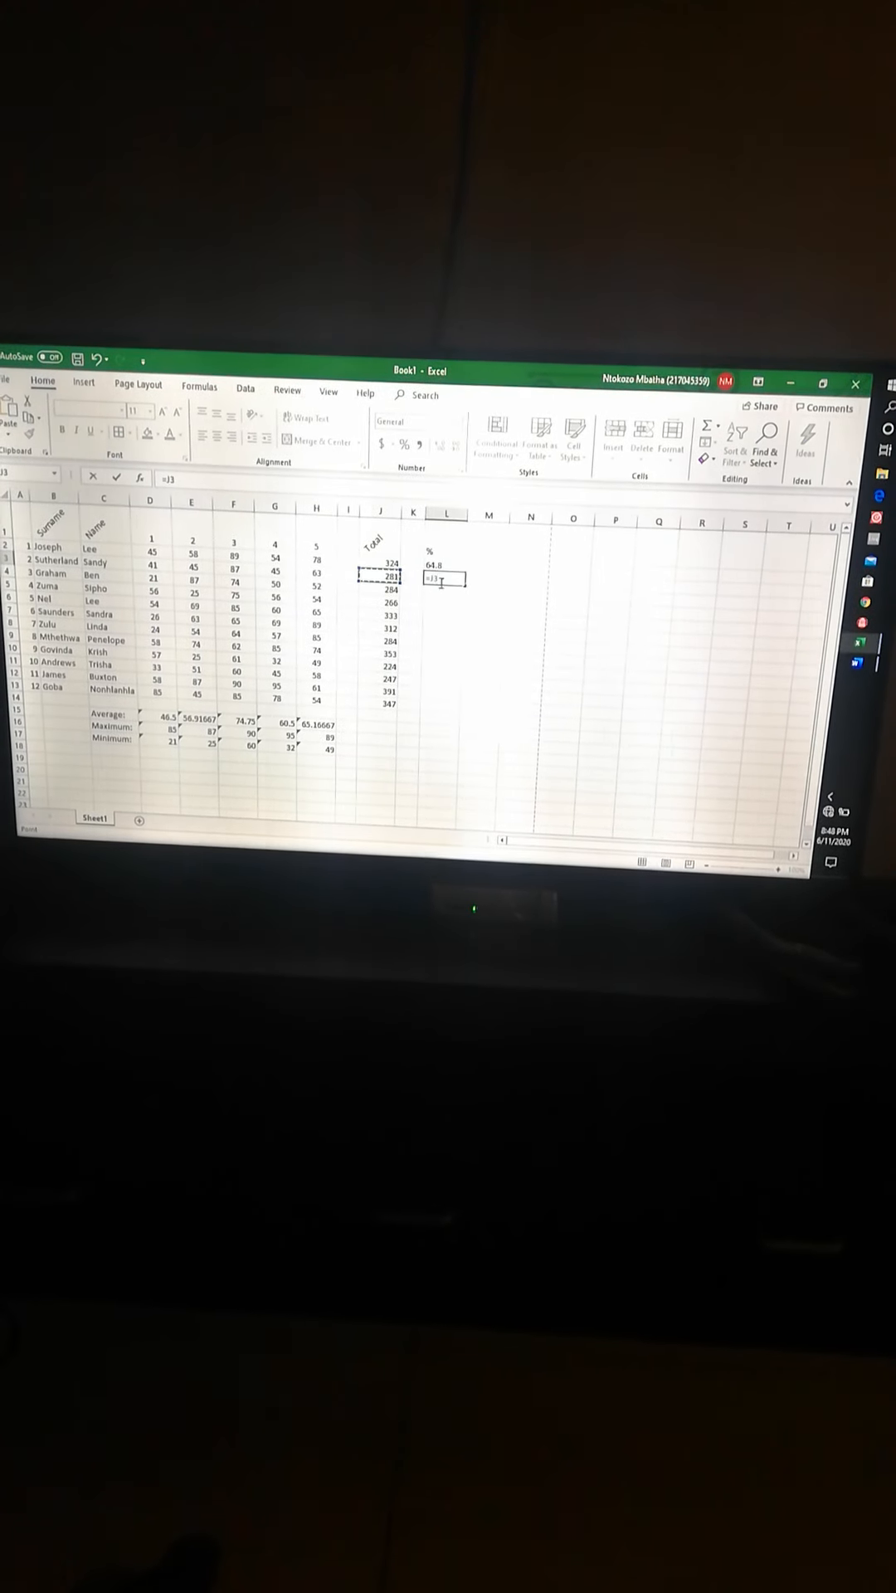
Enter =J3/500*100 in L3, giving the second student 56.2 percent.
text(/)
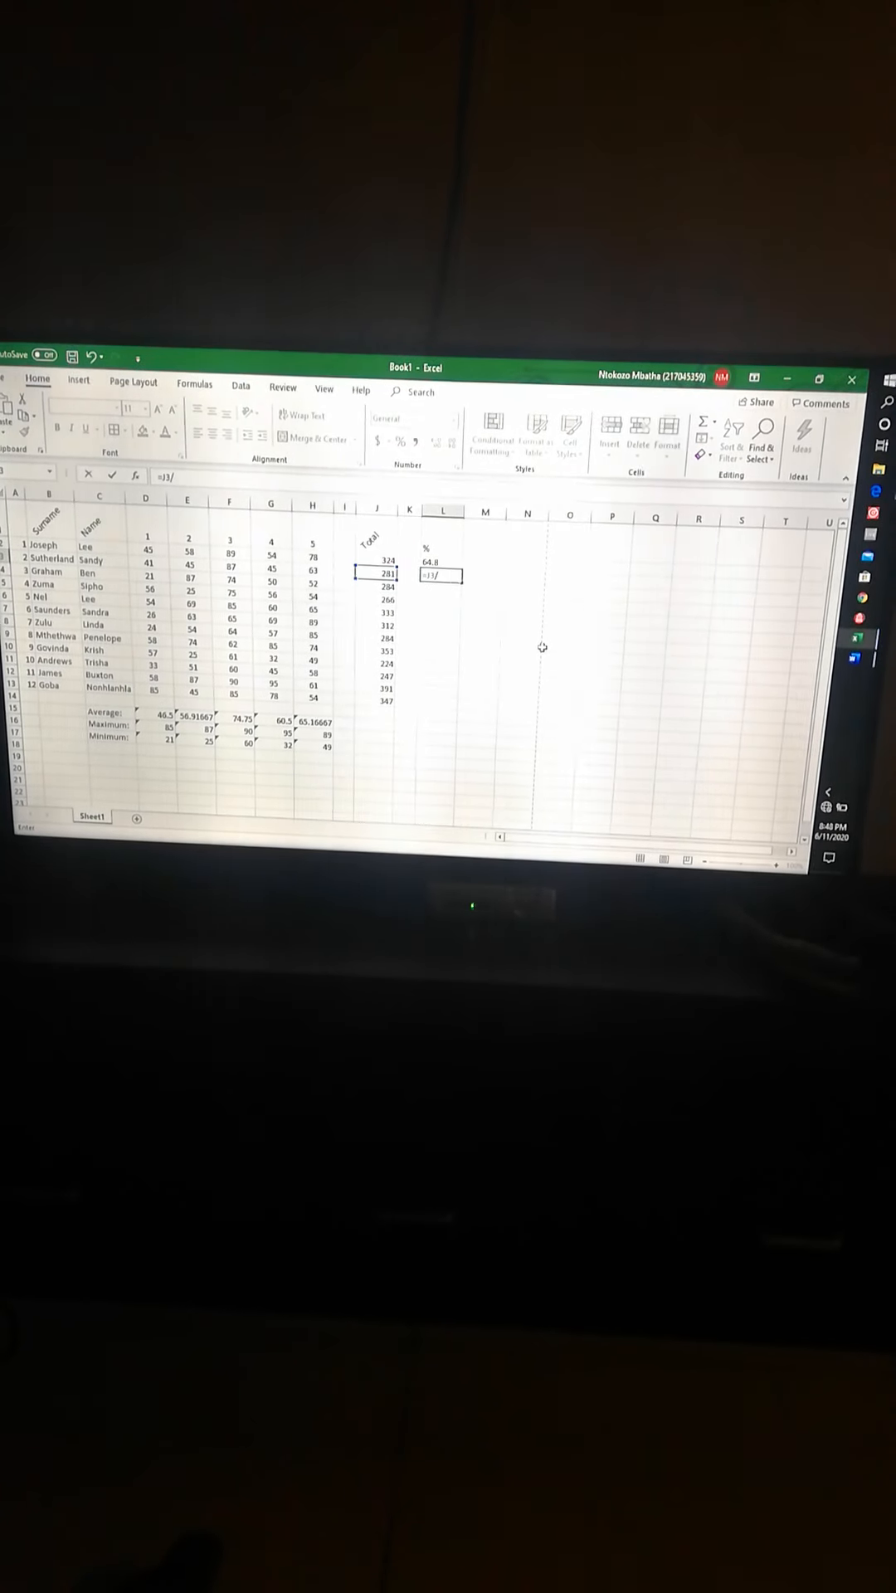
text(500*)
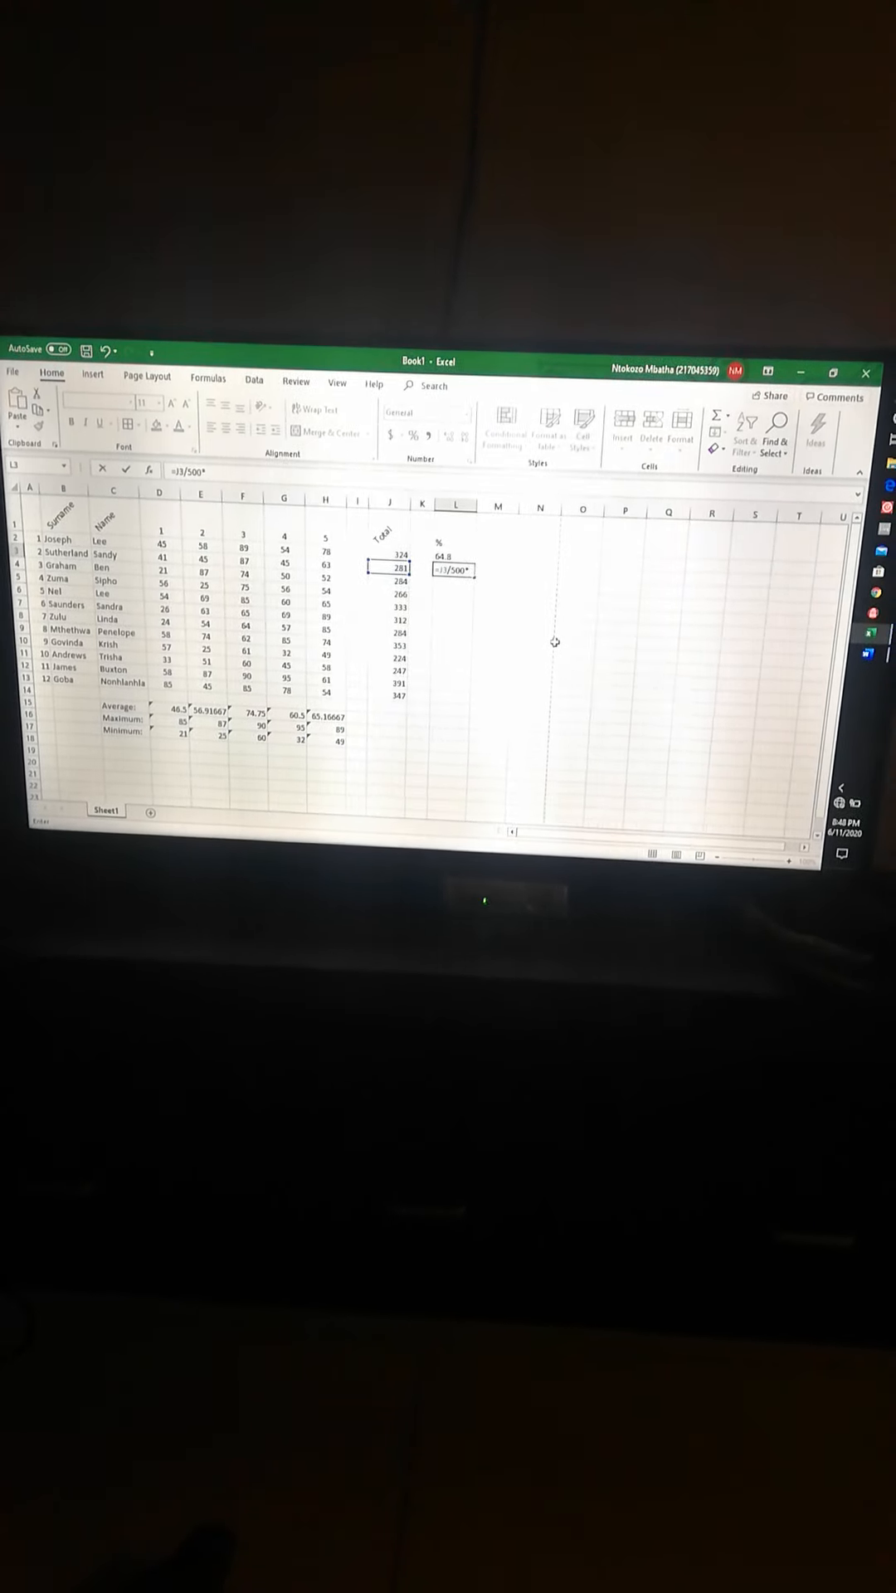
key(Return)
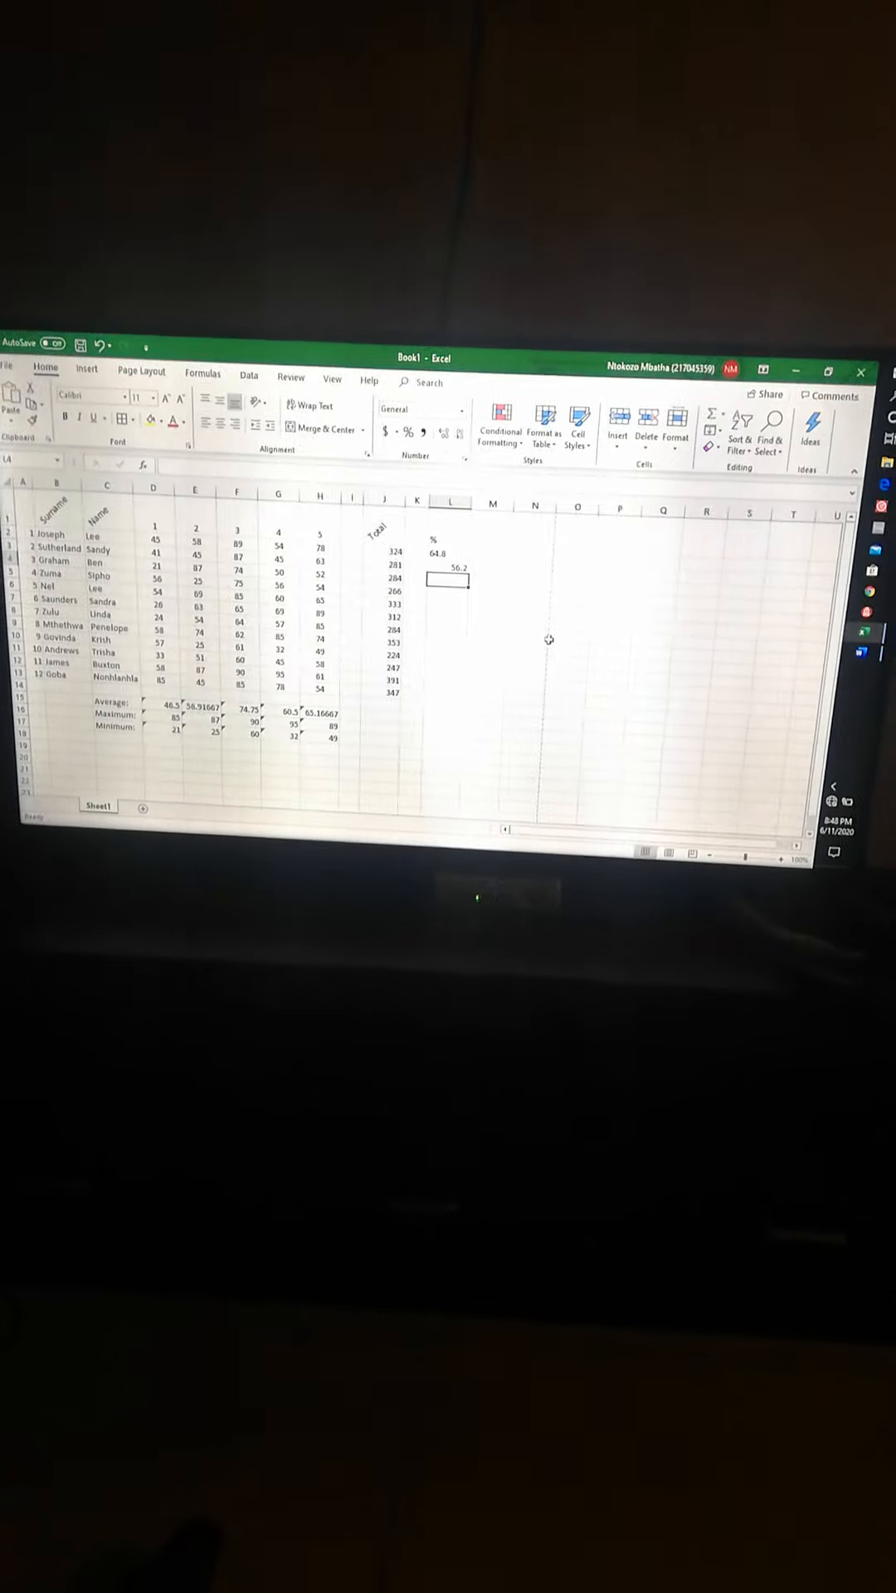